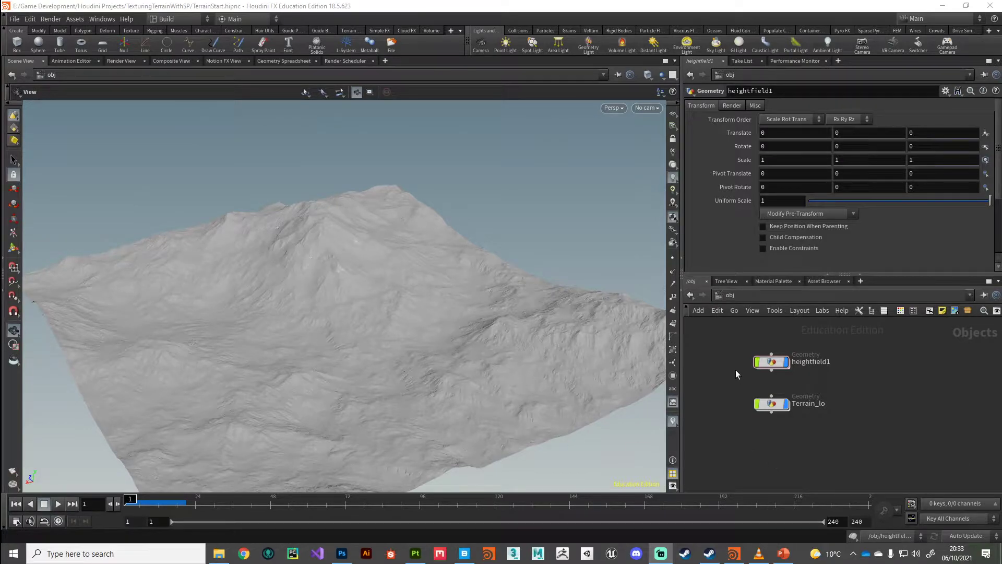
pyautogui.moveTo(788, 370)
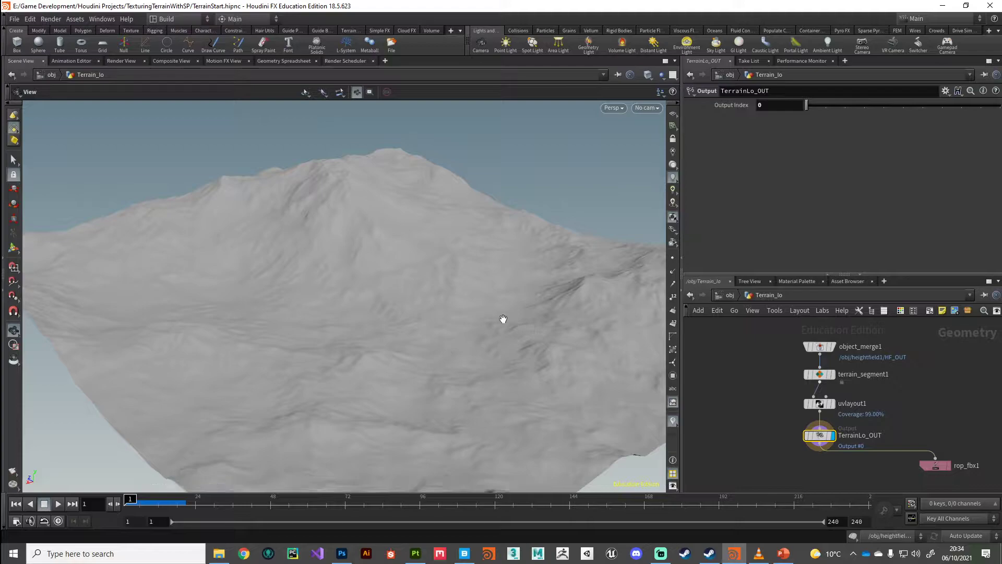
pyautogui.moveTo(757, 420)
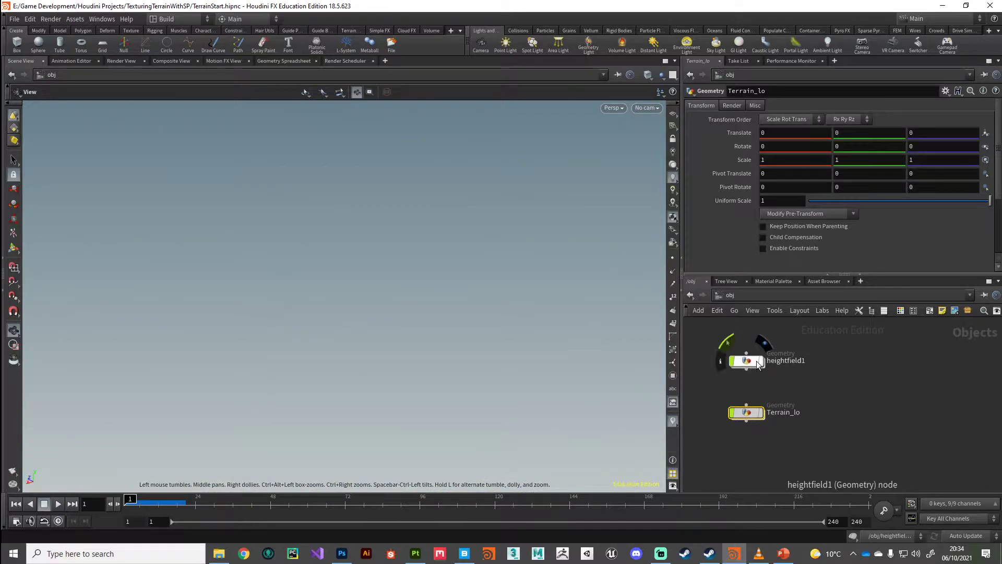
# Step: Dive into heightfield1 and review the HF_OUT node info
pyautogui.doubleClick(745, 361)
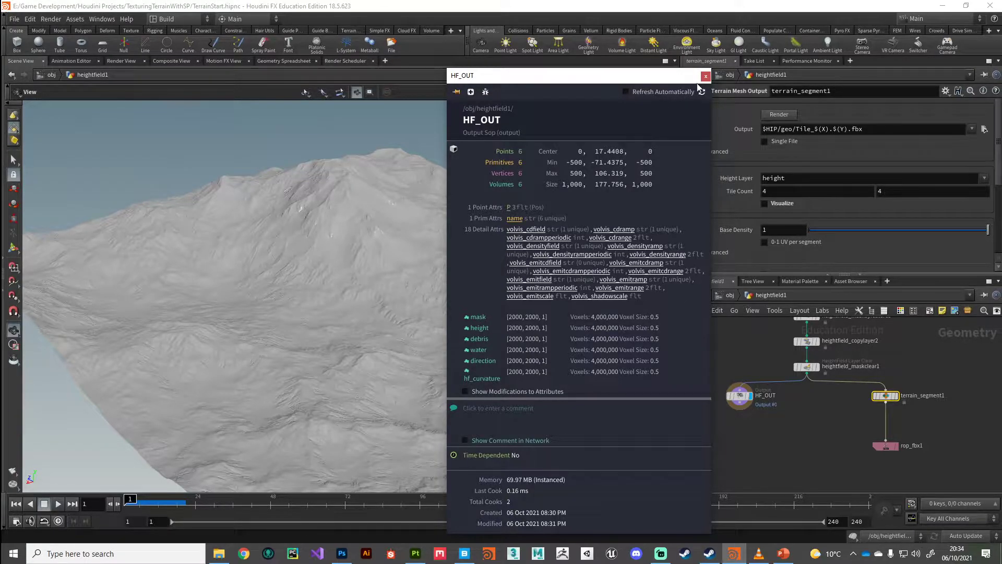
pyautogui.click(706, 75)
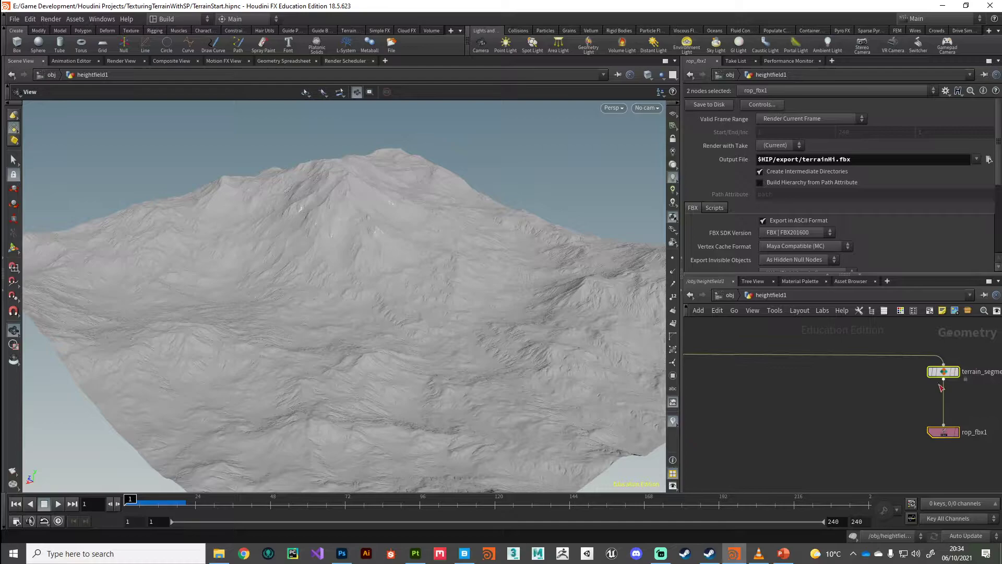
pyautogui.moveTo(943, 371)
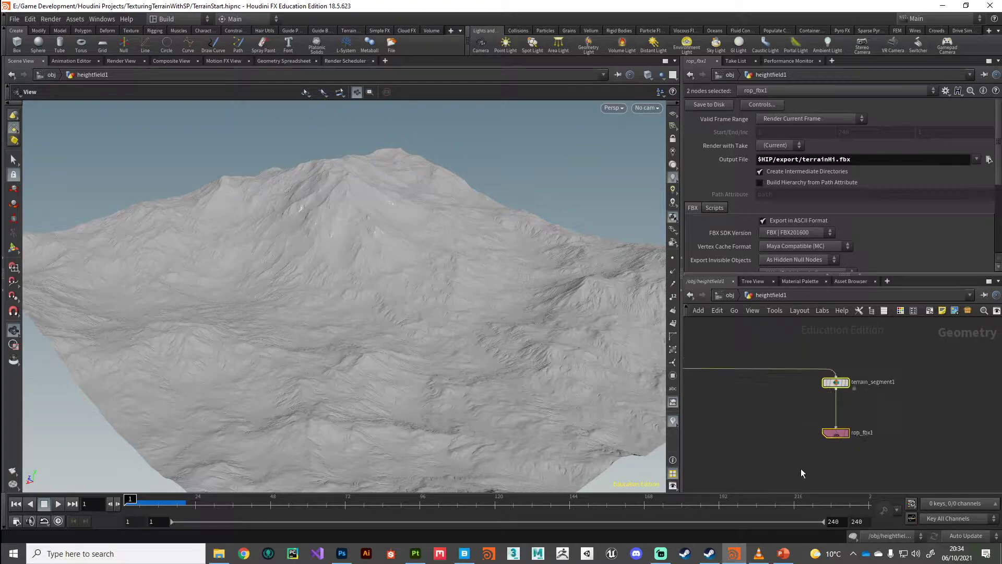
# Step: Wrap terrain_segment1 and rop_fbx1 in a network box and rename it
pyautogui.click(835, 382)
pyautogui.write('Render')
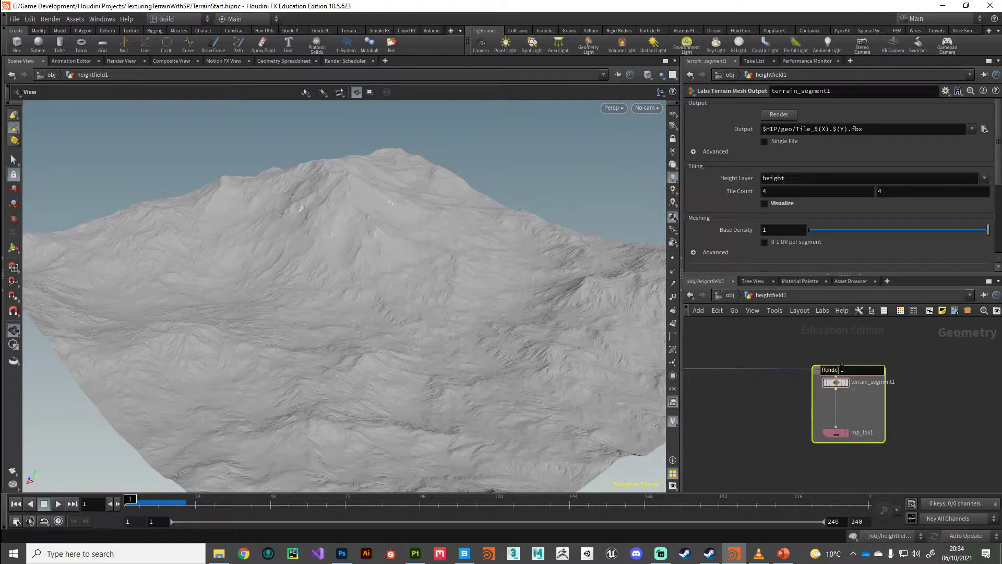
pyautogui.write('_ligh')
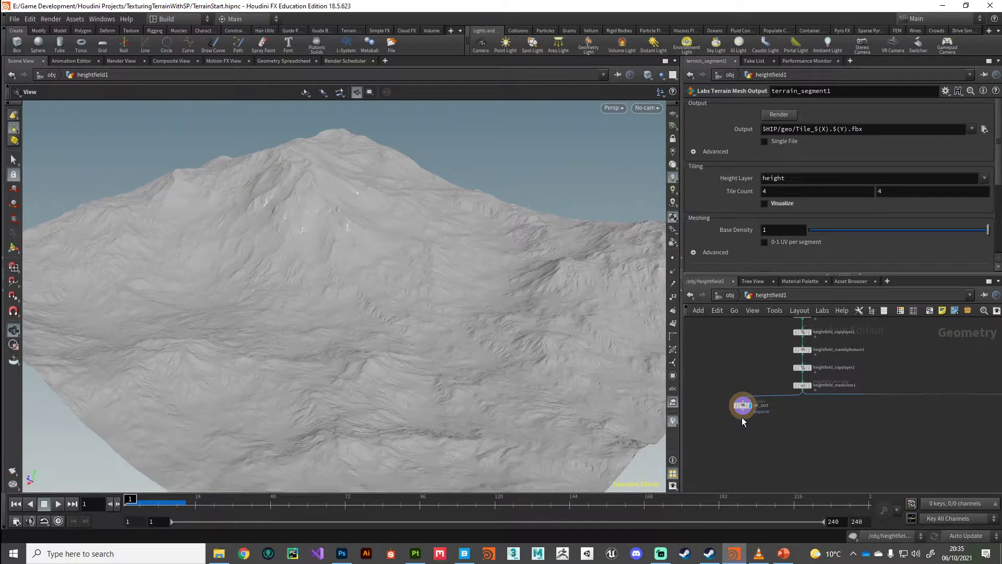
pyautogui.moveTo(742, 408)
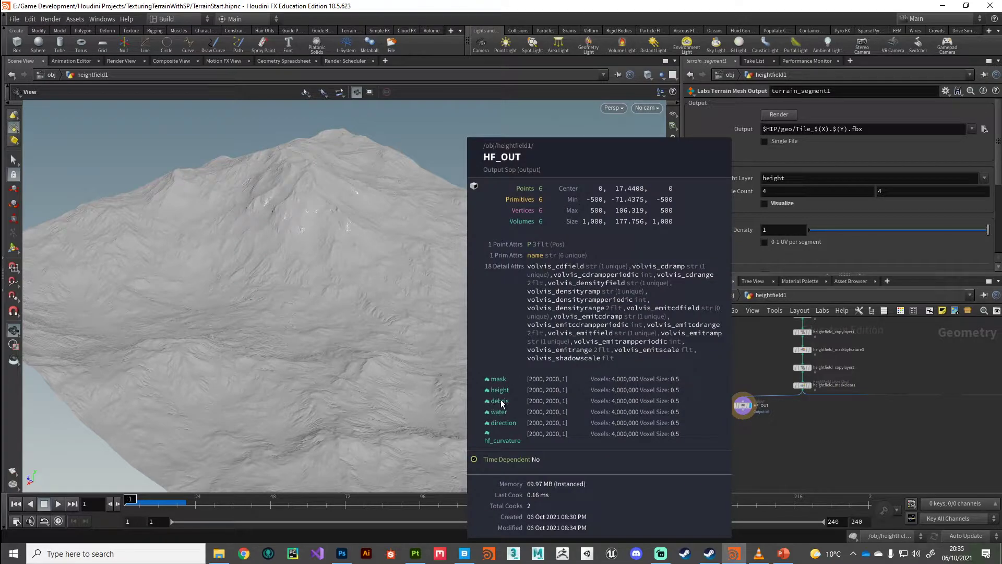
pyautogui.moveTo(567, 389)
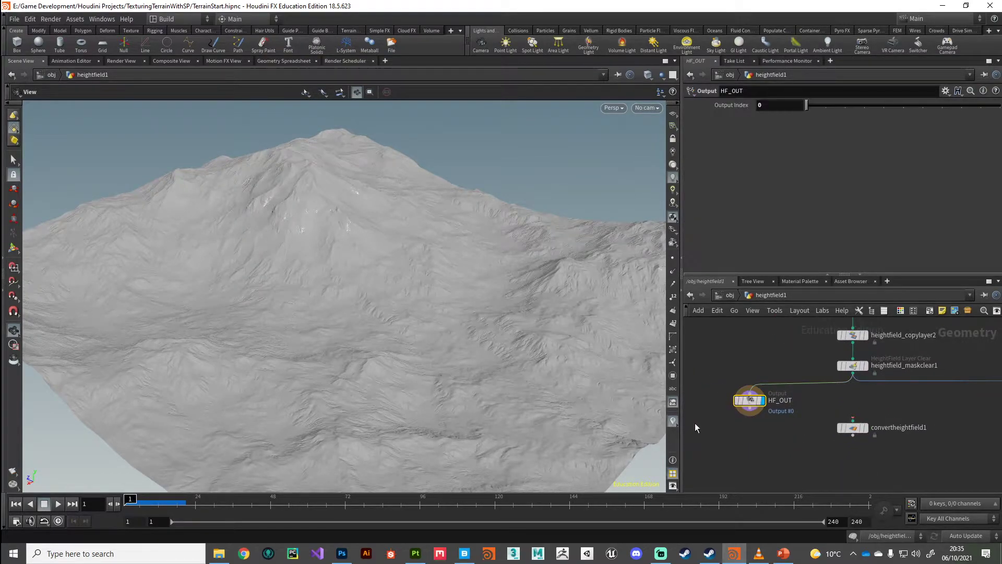
# Step: Wire heightfield_maskclear1 into convertheightfield1 and display the converted polygon terrain
pyautogui.click(851, 365)
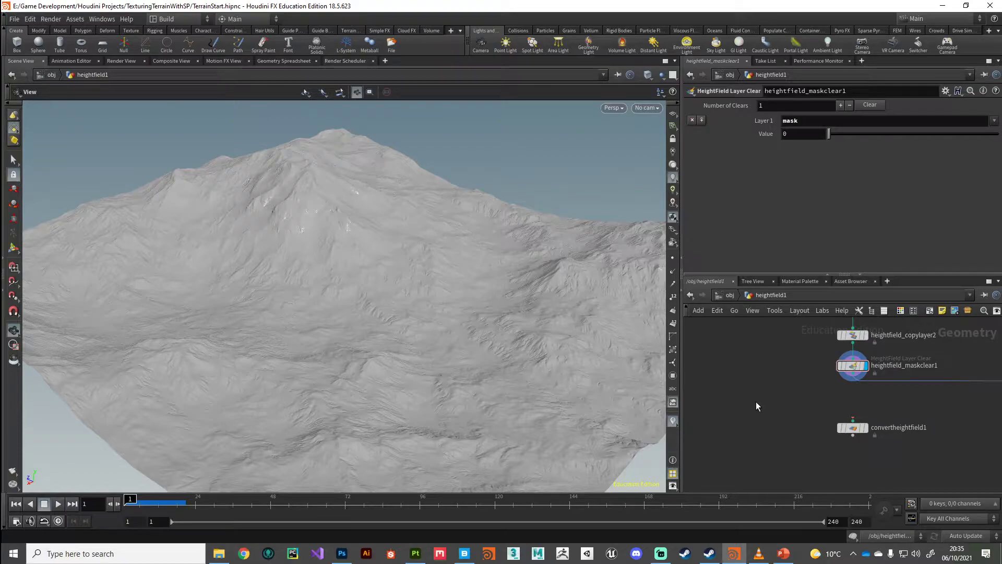
pyautogui.moveTo(851, 429)
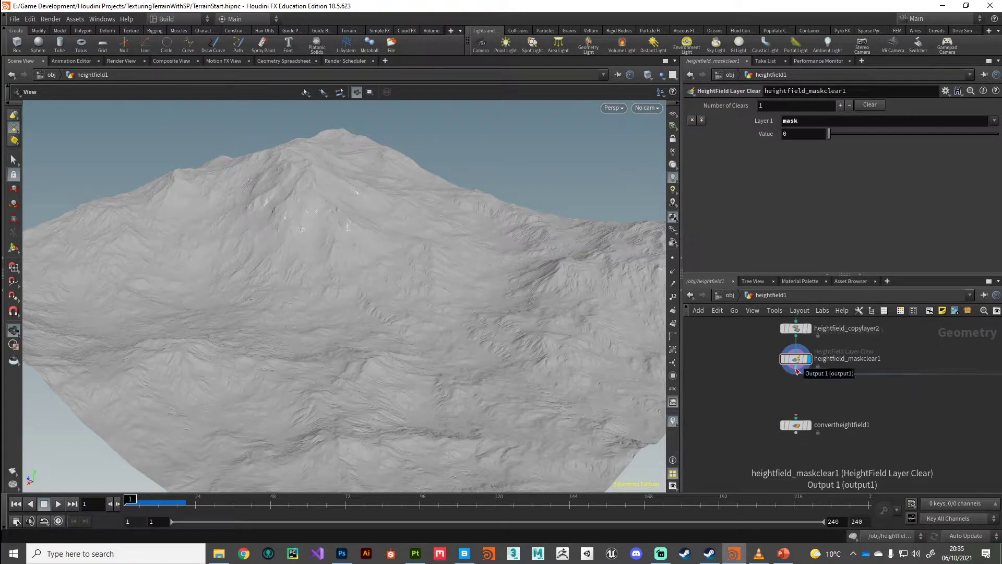
pyautogui.click(796, 370)
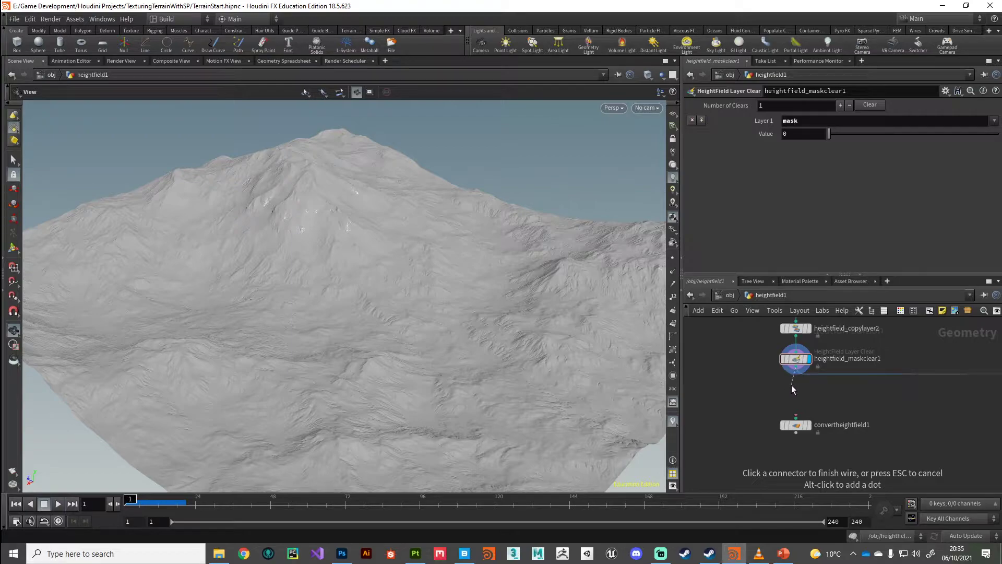
pyautogui.click(796, 415)
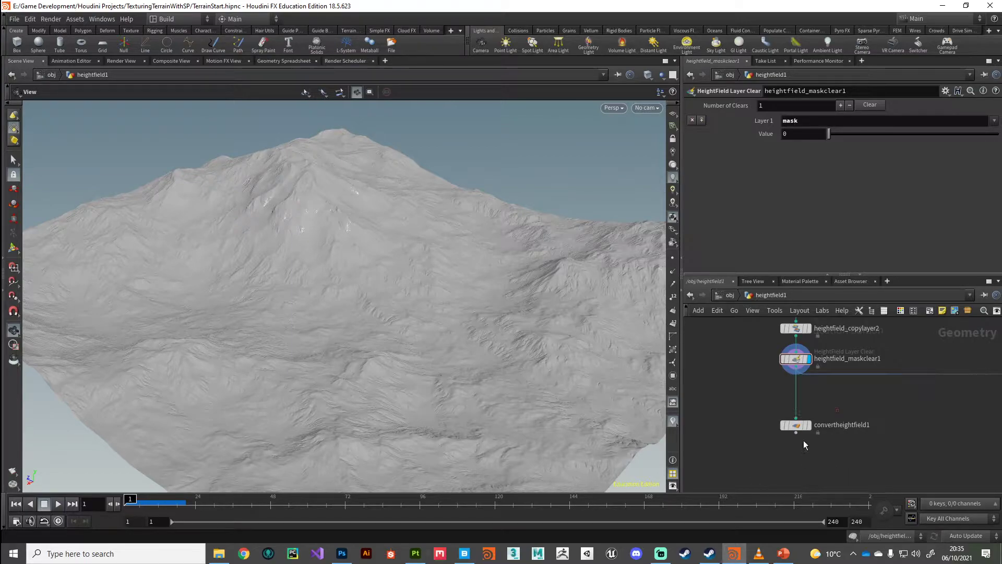
pyautogui.click(795, 425)
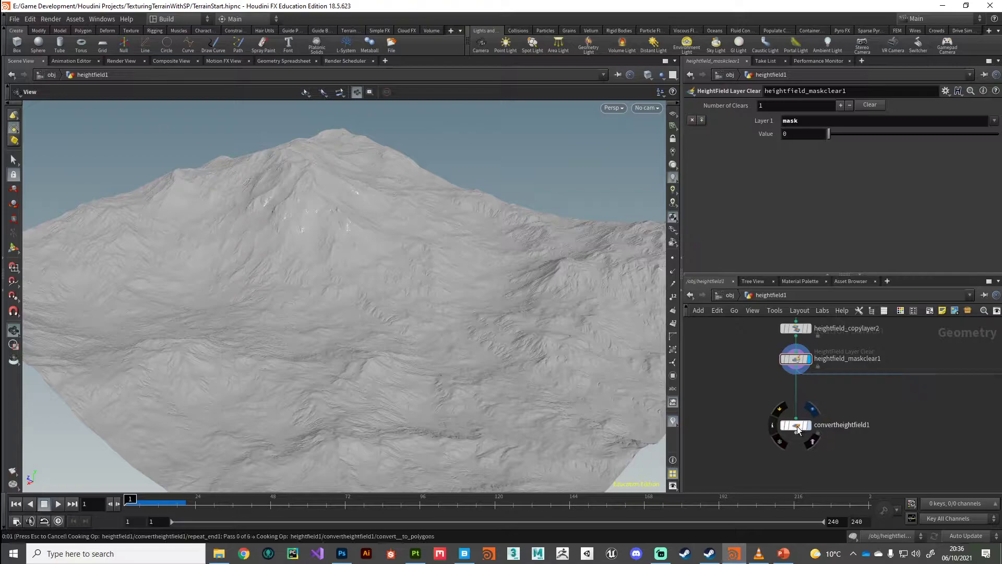
pyautogui.click(795, 425)
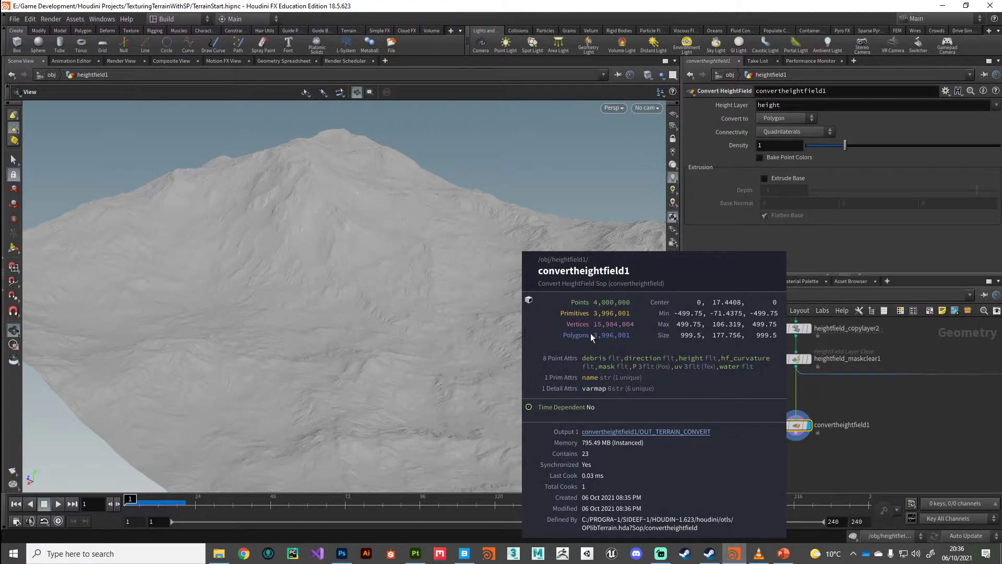
pyautogui.moveTo(611, 343)
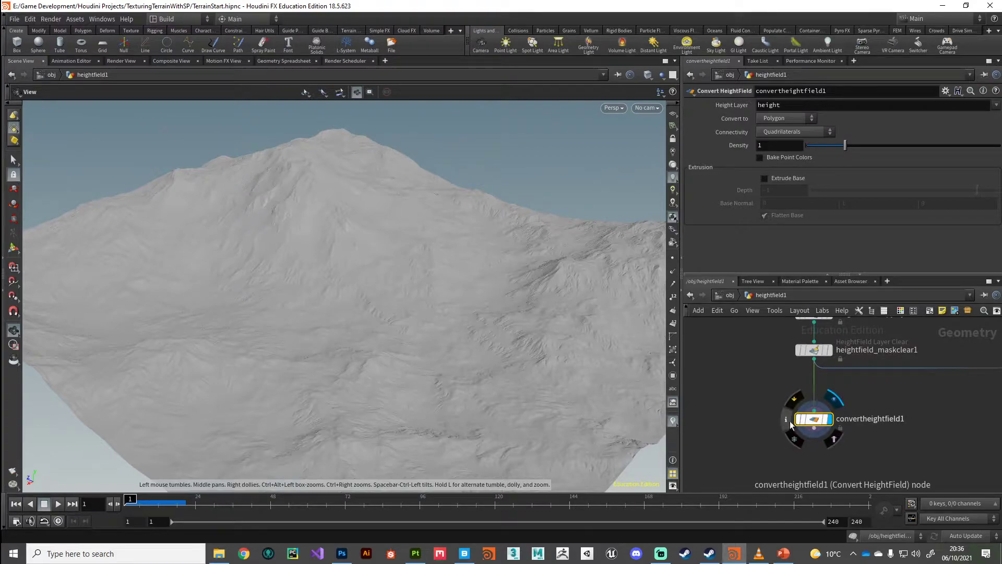
# Step: Show the node info for convertheightfield1 with its mask, debris and water point attributes
pyautogui.click(785, 419)
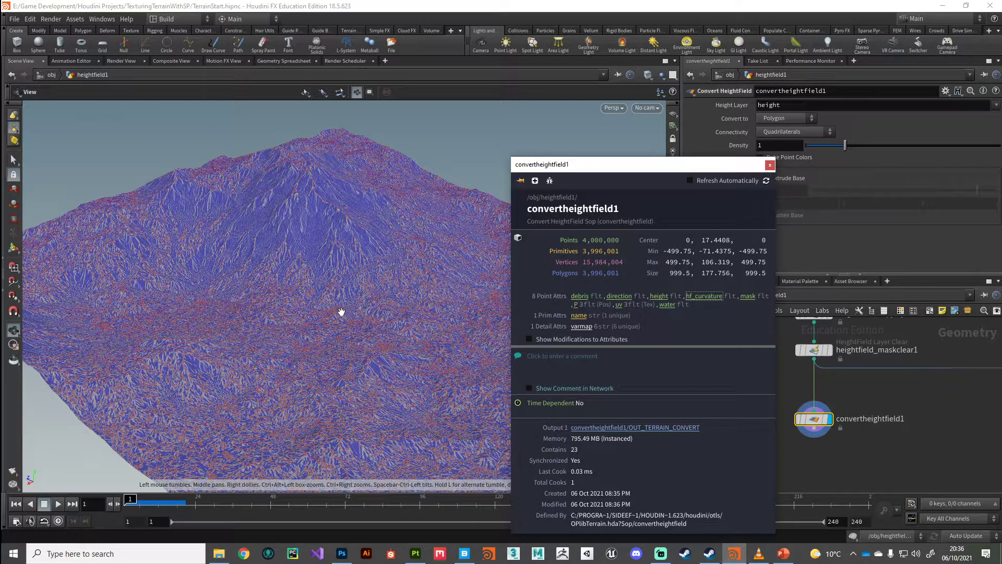
pyautogui.moveTo(319, 328)
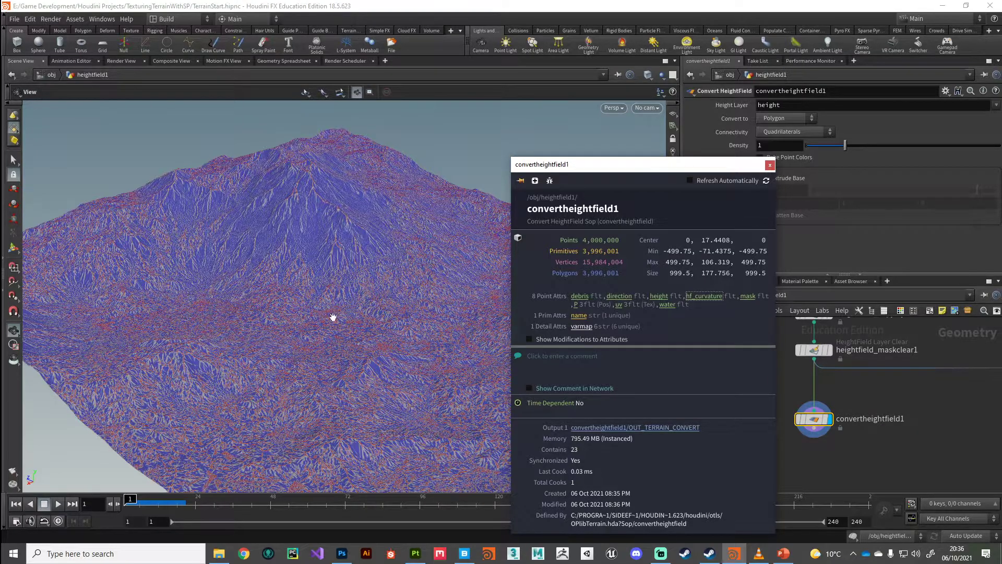
# Step: Set color1 to Ramp from Attribute using the debris attribute
pyautogui.click(769, 165)
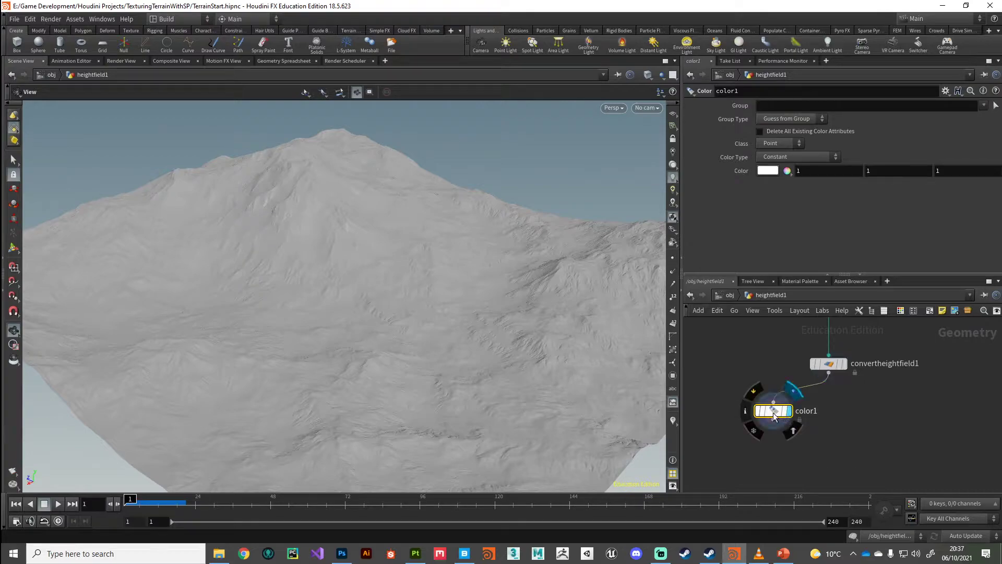
pyautogui.click(796, 156)
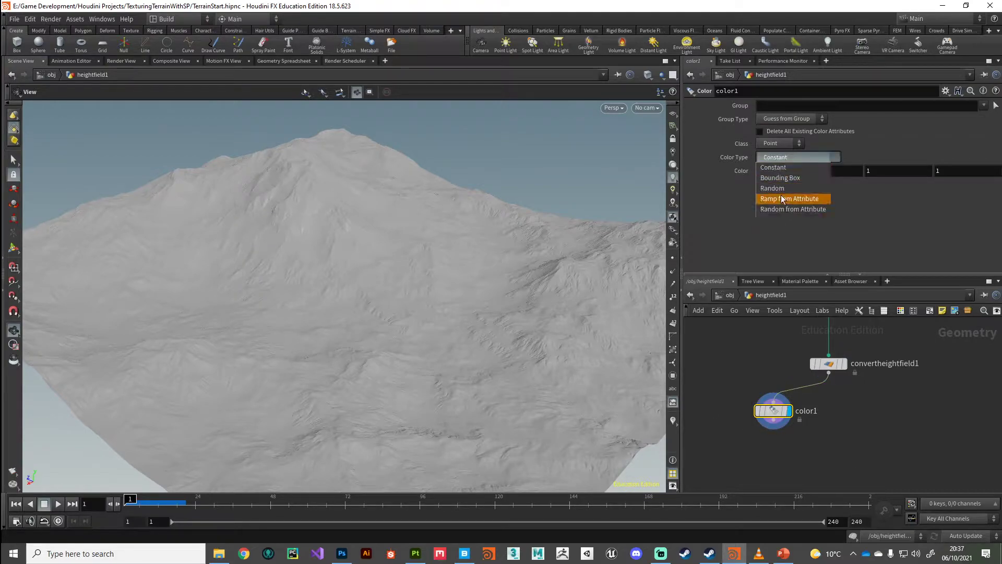
pyautogui.click(790, 198)
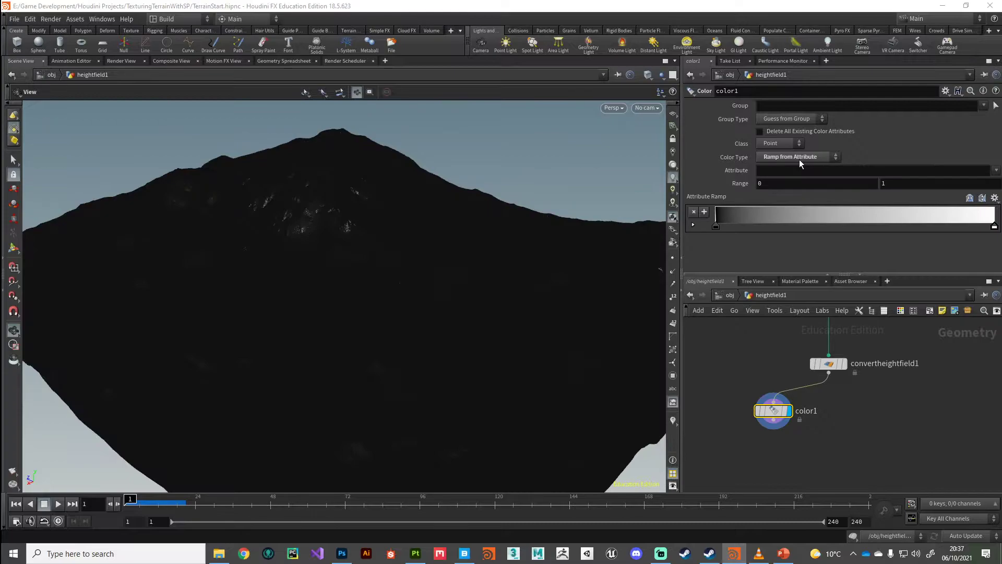
pyautogui.click(995, 170)
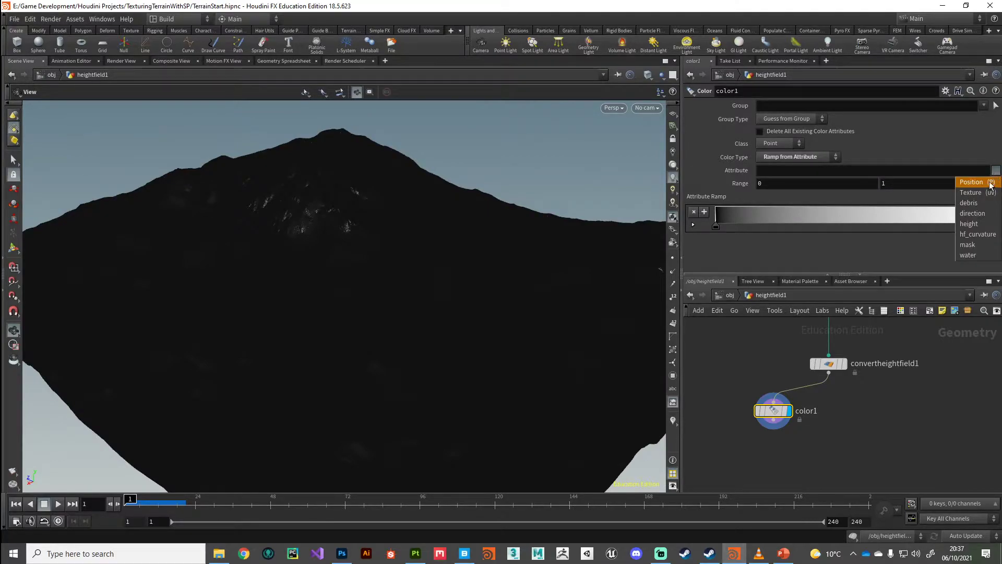
pyautogui.click(969, 203)
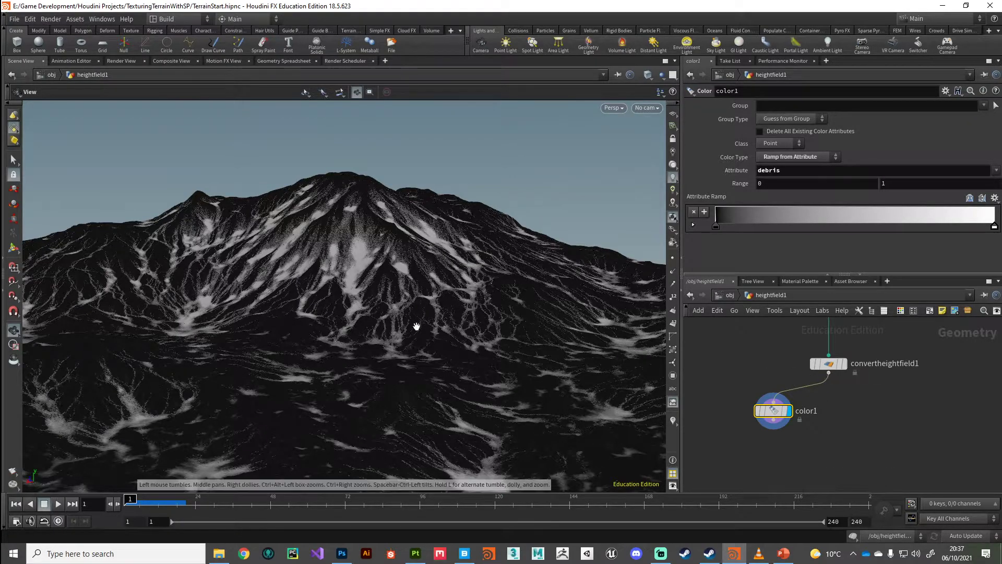
pyautogui.moveTo(452, 282)
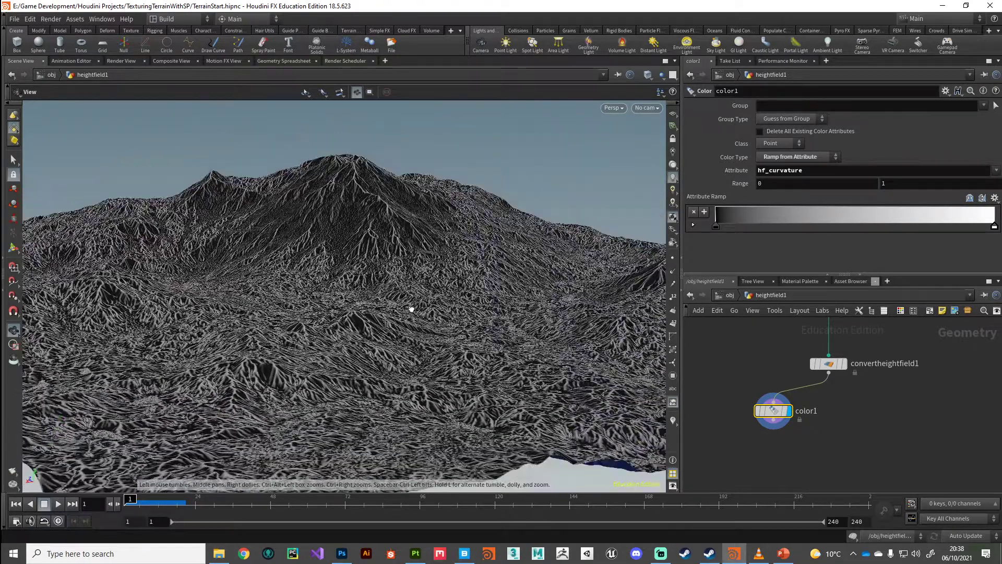
# Step: Switch color1's ramp attribute to water to reveal drainage channels
pyautogui.click(994, 170)
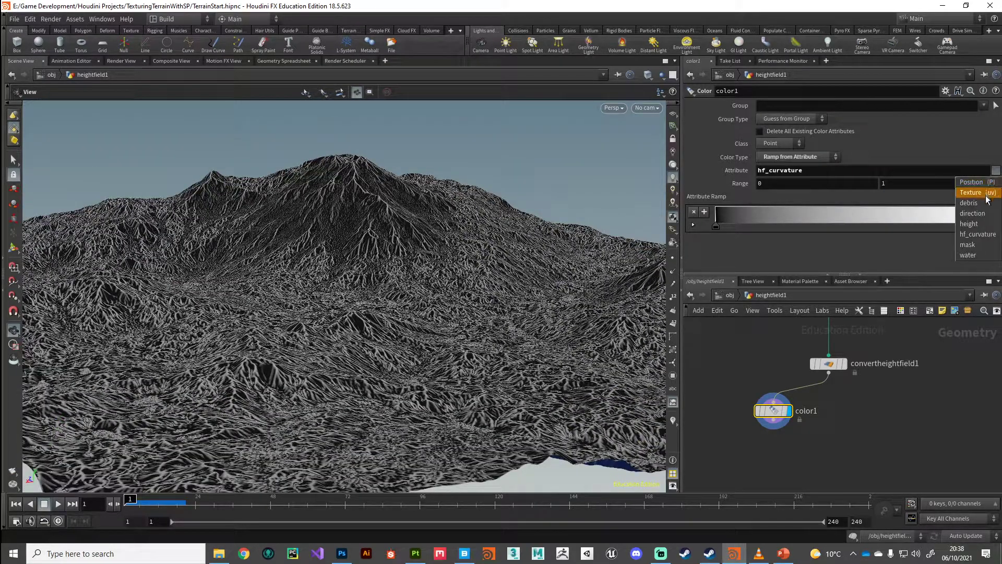
pyautogui.click(968, 255)
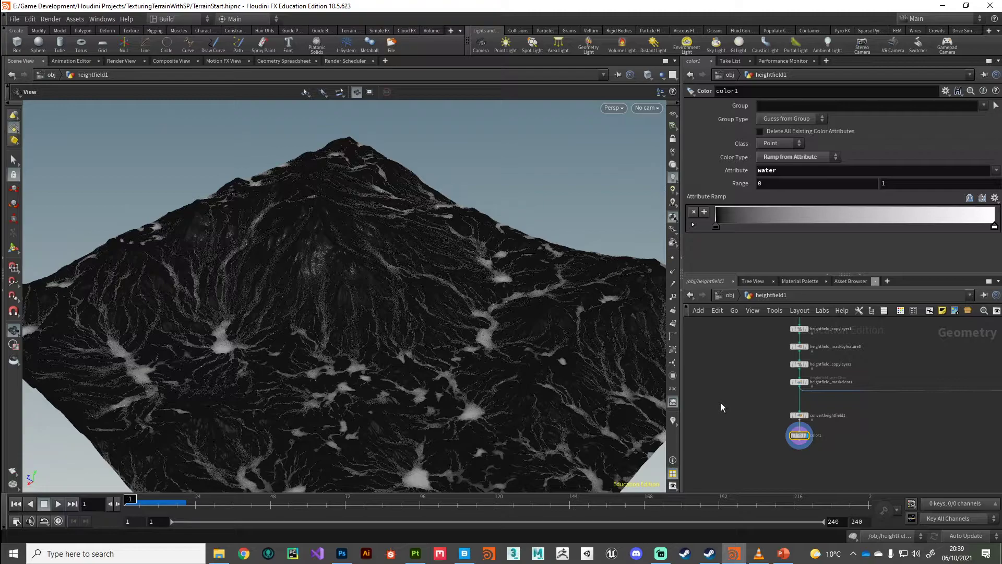
pyautogui.moveTo(725, 374)
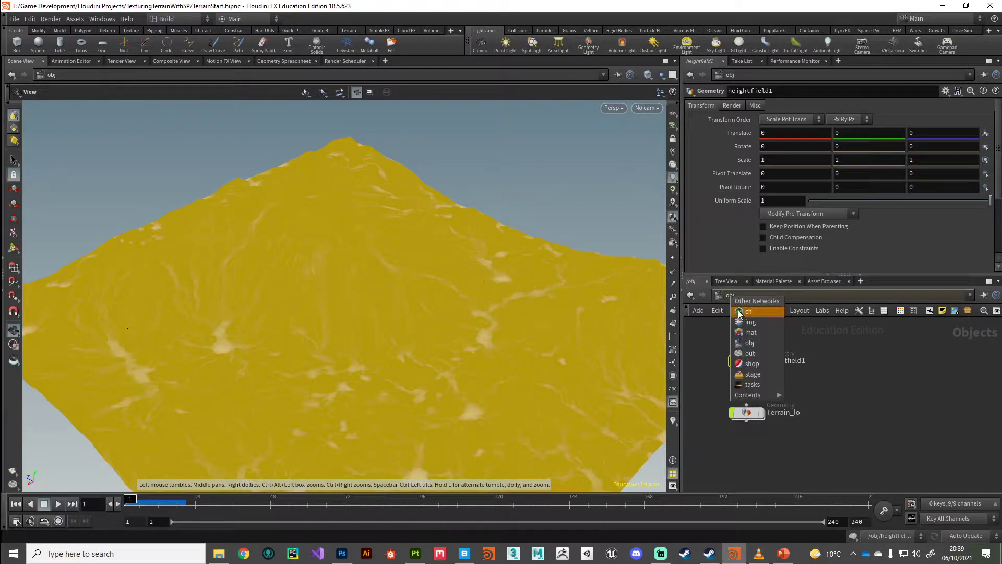
pyautogui.moveTo(750, 352)
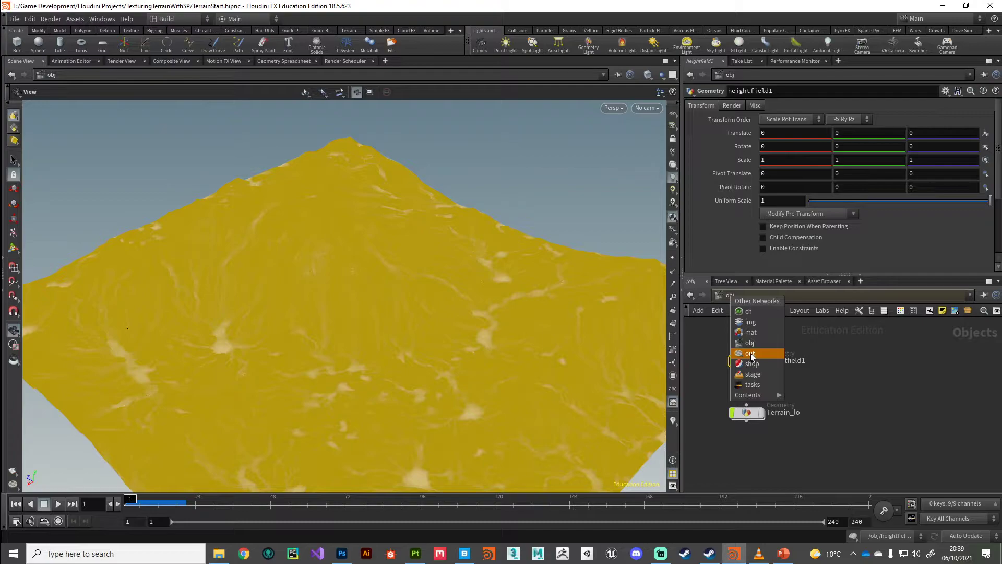
# Step: Jump to /out and add a Bake Texture node, baketexture1
pyautogui.click(750, 354)
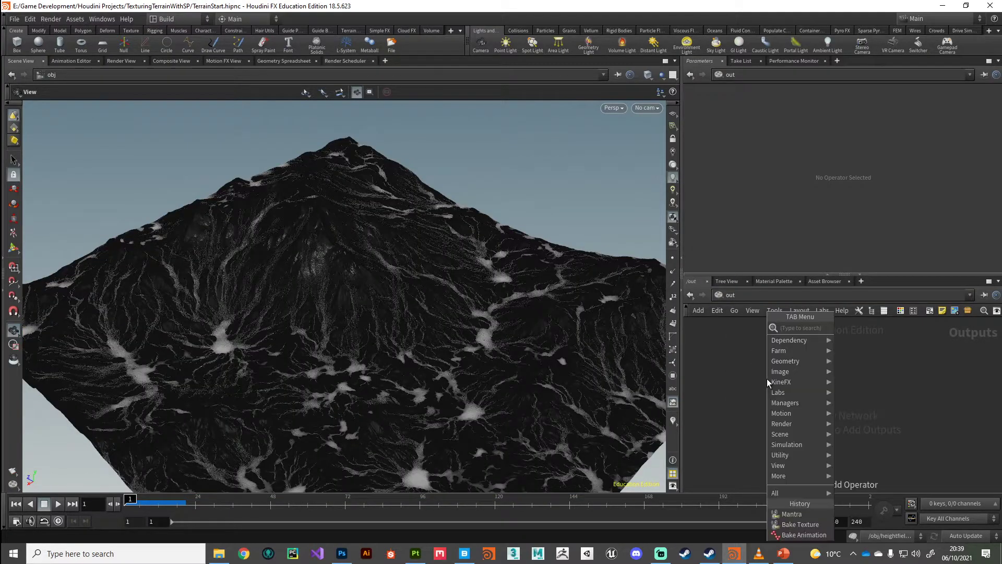
pyautogui.write('bake')
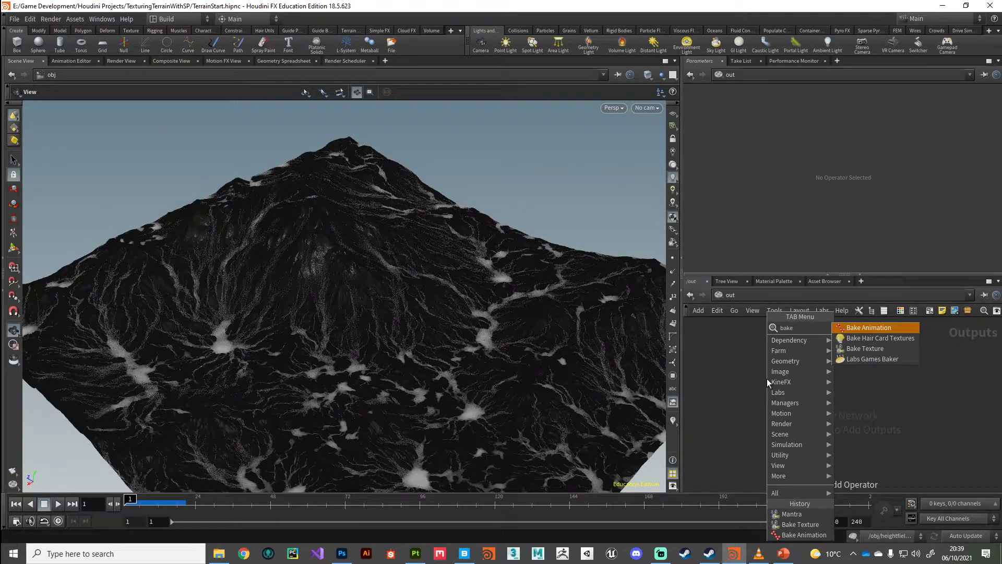
pyautogui.moveTo(866, 348)
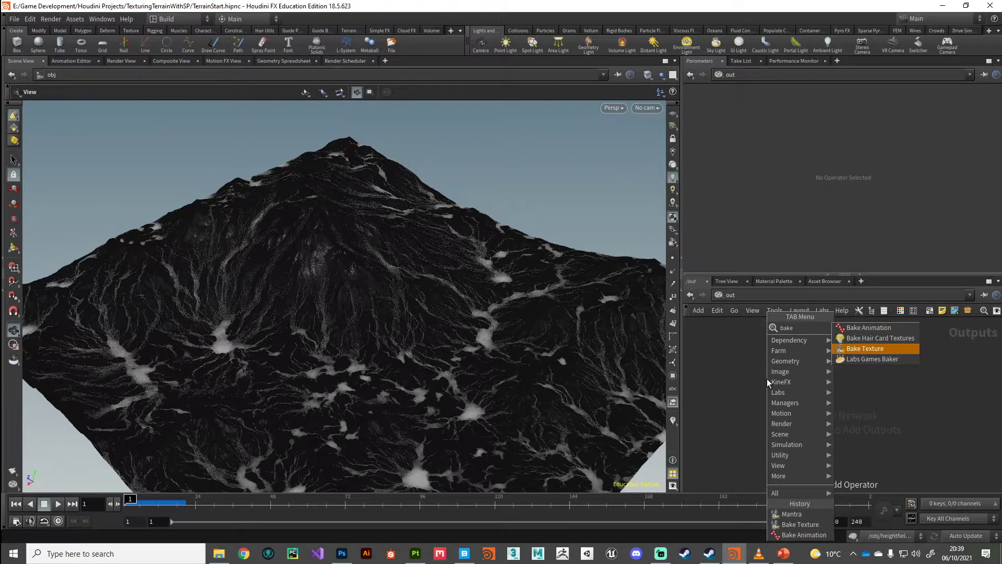
pyautogui.click(865, 348)
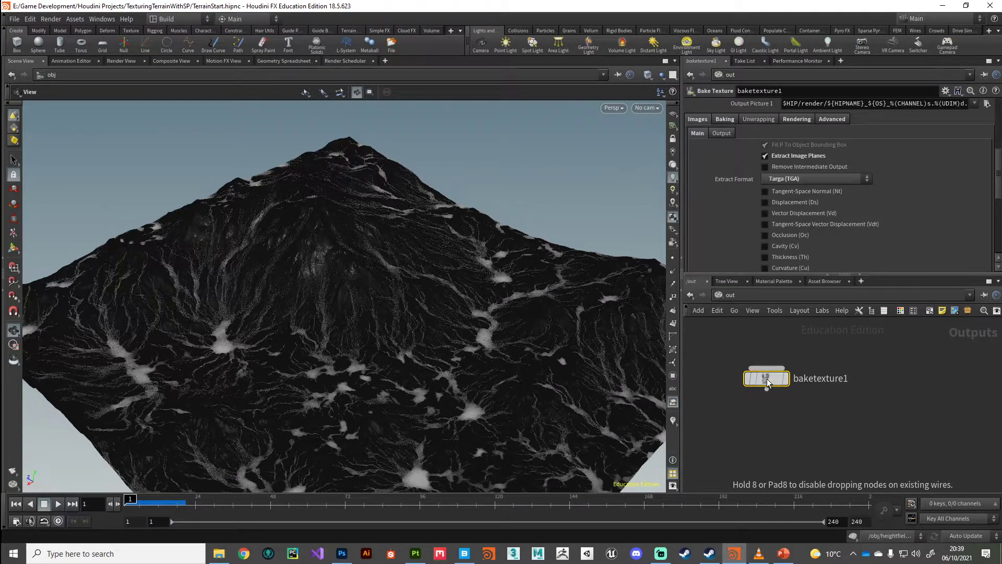
pyautogui.click(725, 119)
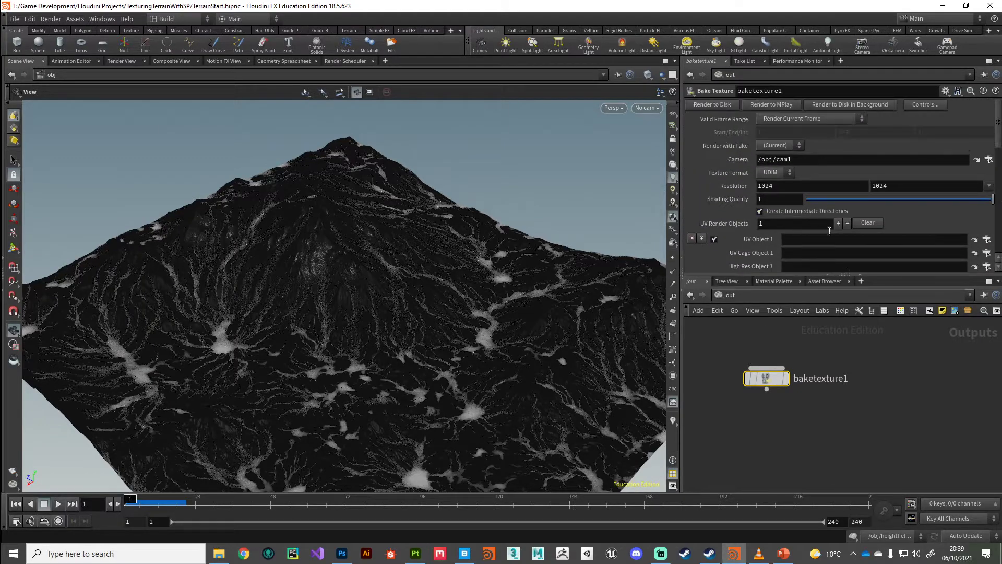
pyautogui.scroll(-3)
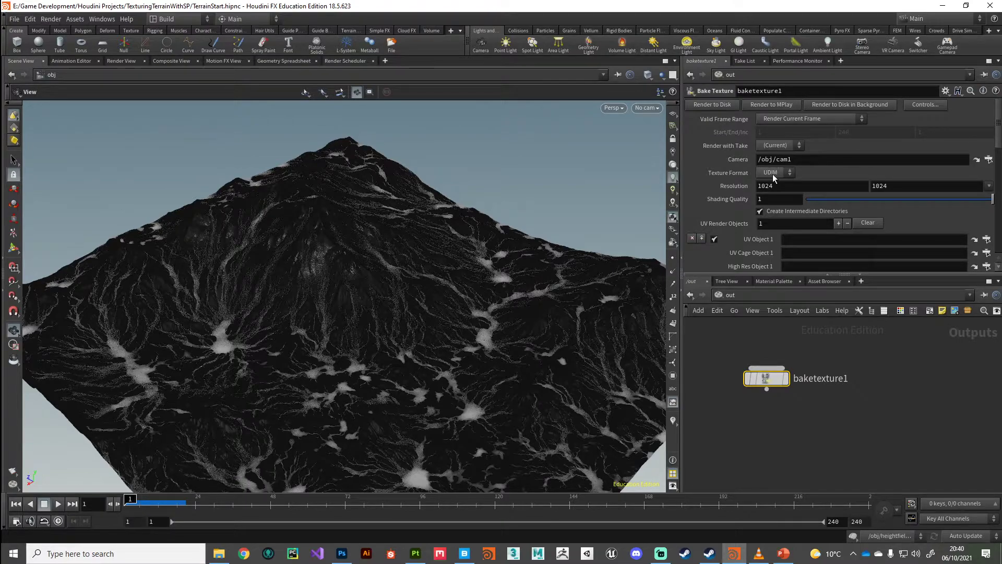
pyautogui.click(697, 105)
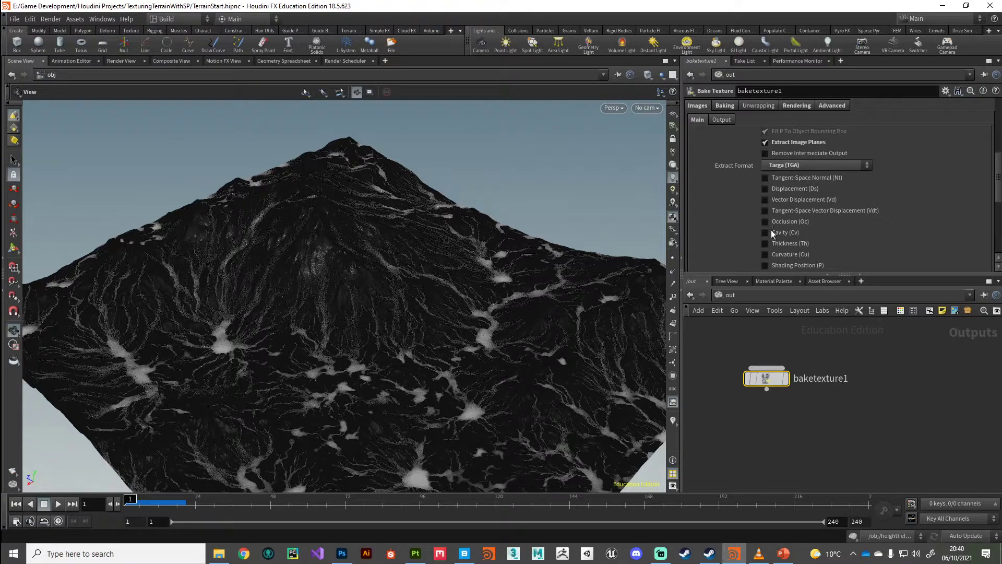
pyautogui.scroll(-3)
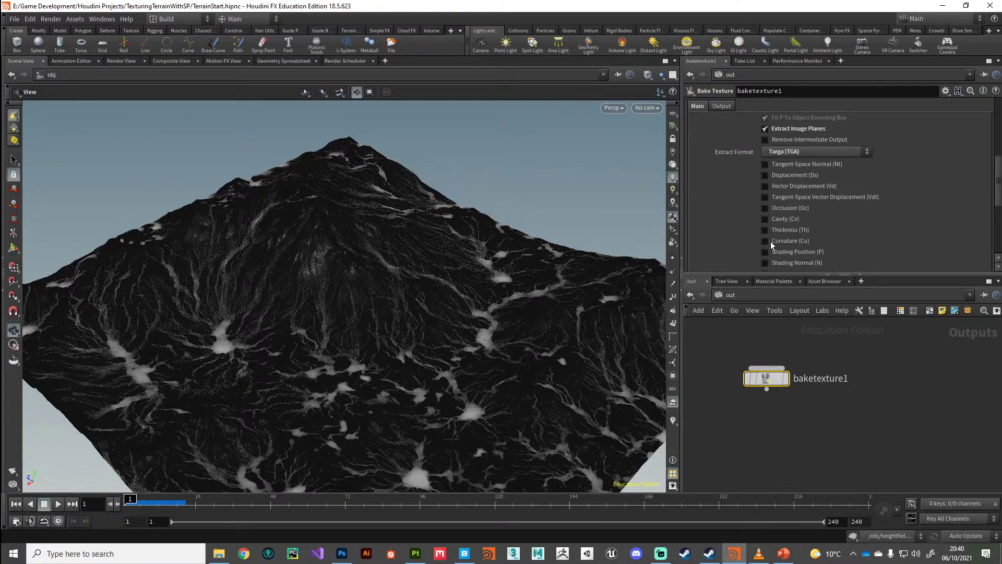
pyautogui.moveTo(772, 220)
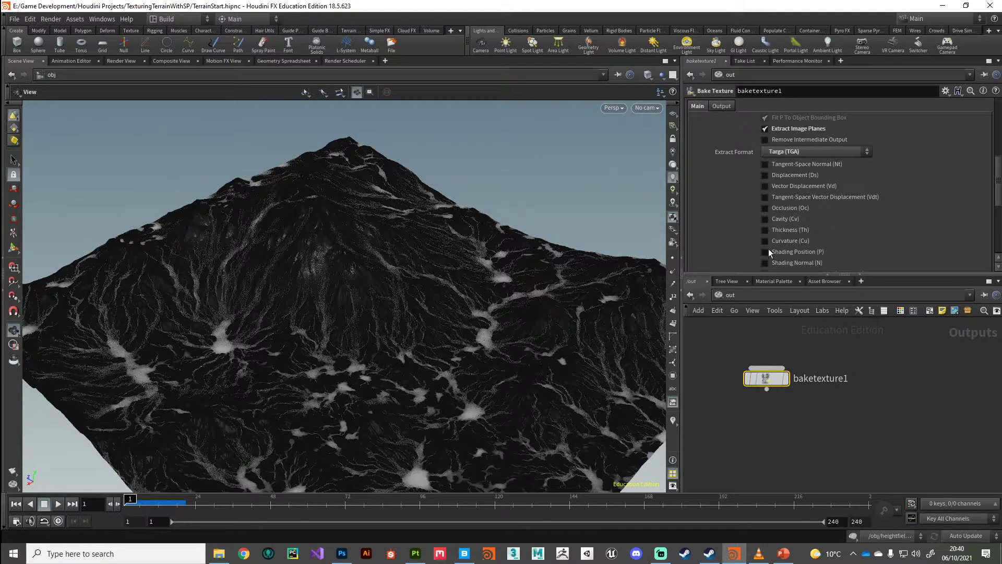
pyautogui.scroll(-3)
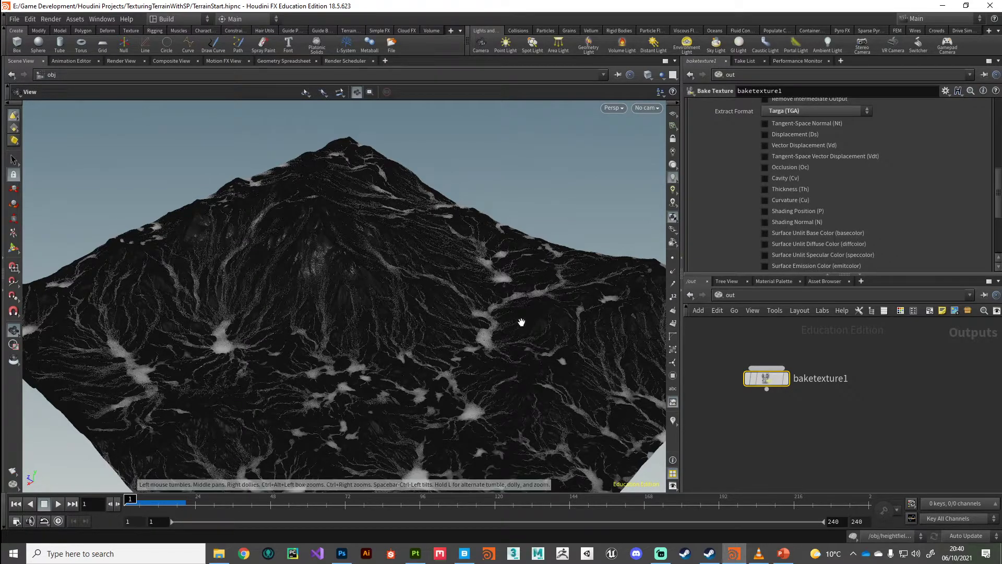